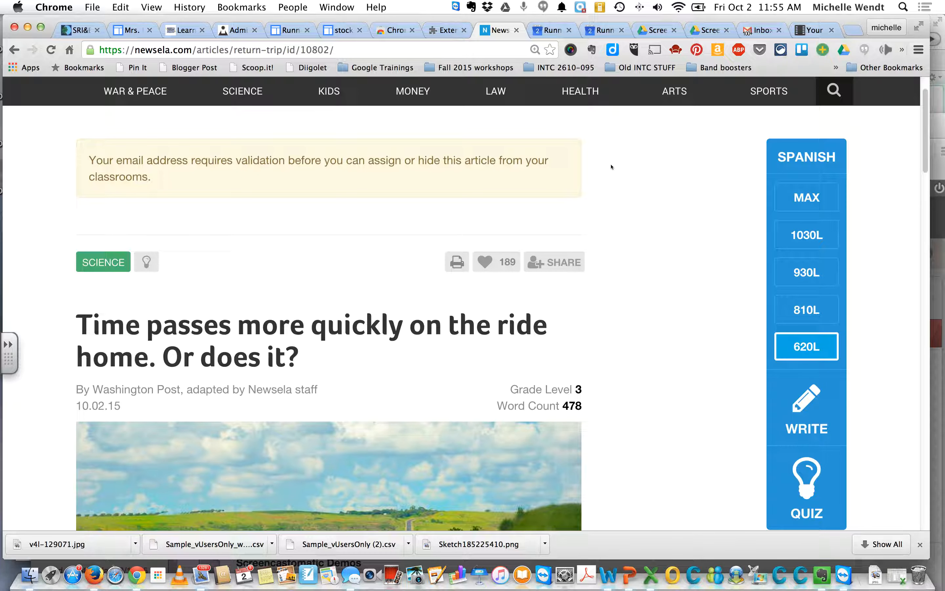
pyautogui.moveTo(806, 346)
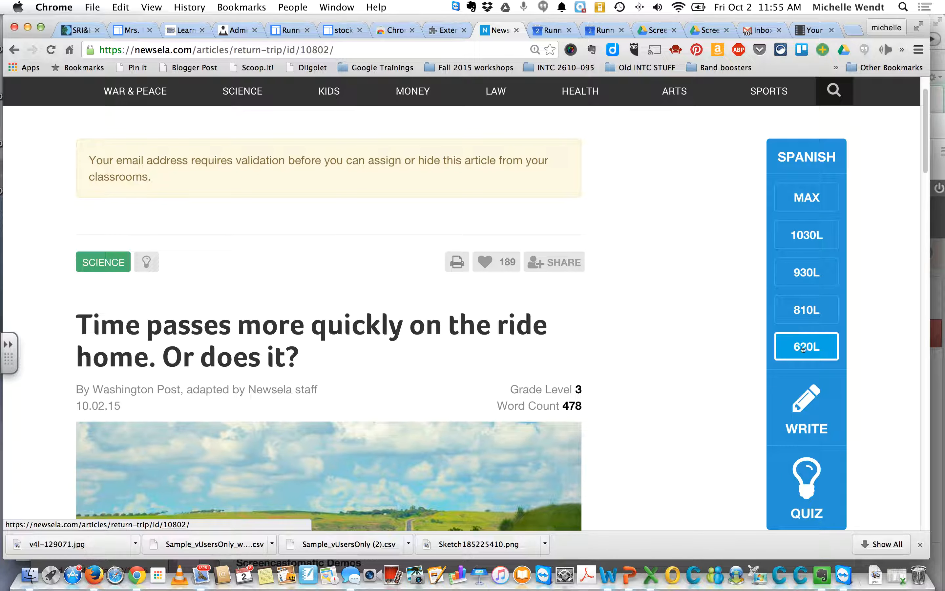
# - Scroll the Newsela article past the photo to the first paragraph about measuring time
pyautogui.scroll(-3)
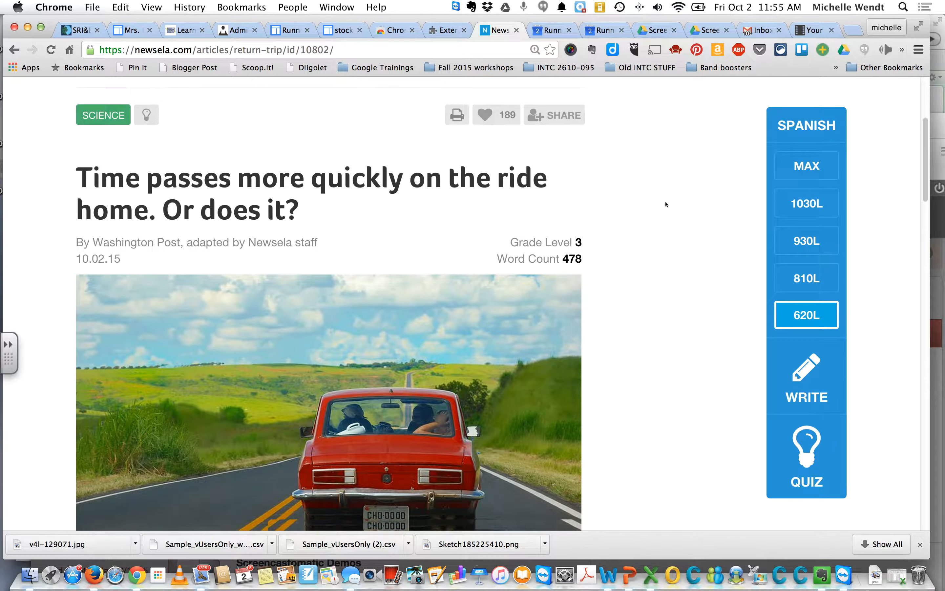
pyautogui.scroll(-3)
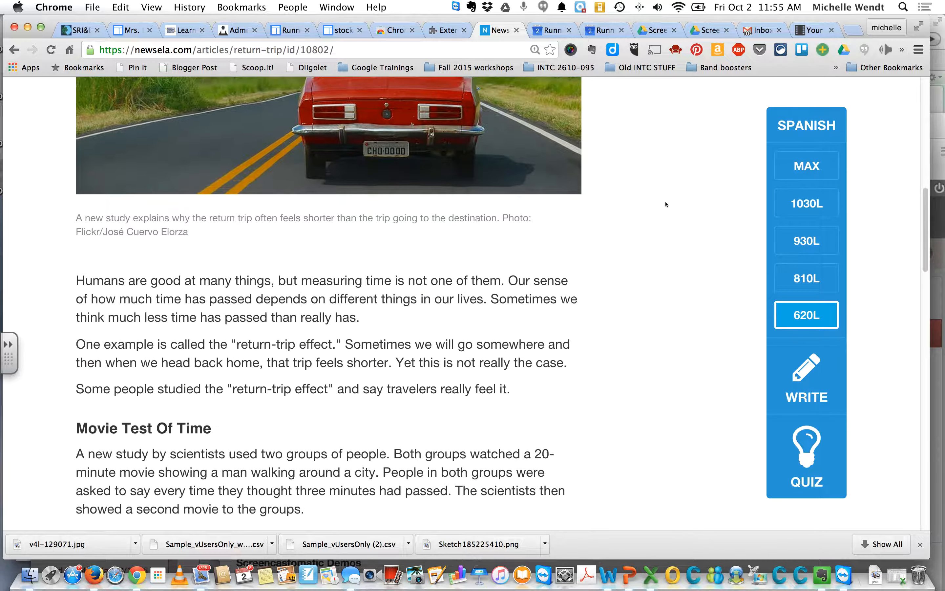
pyautogui.scroll(-3)
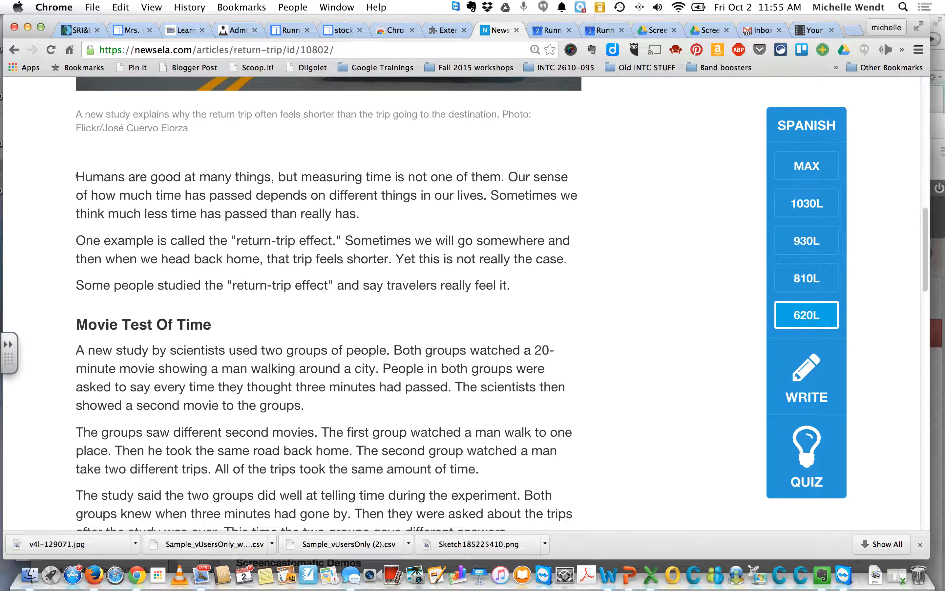
# - Highlight the opening paragraph, play it with SpeakIt!, then stop playback
pyautogui.moveTo(76, 177); pyautogui.dragTo(359, 213)
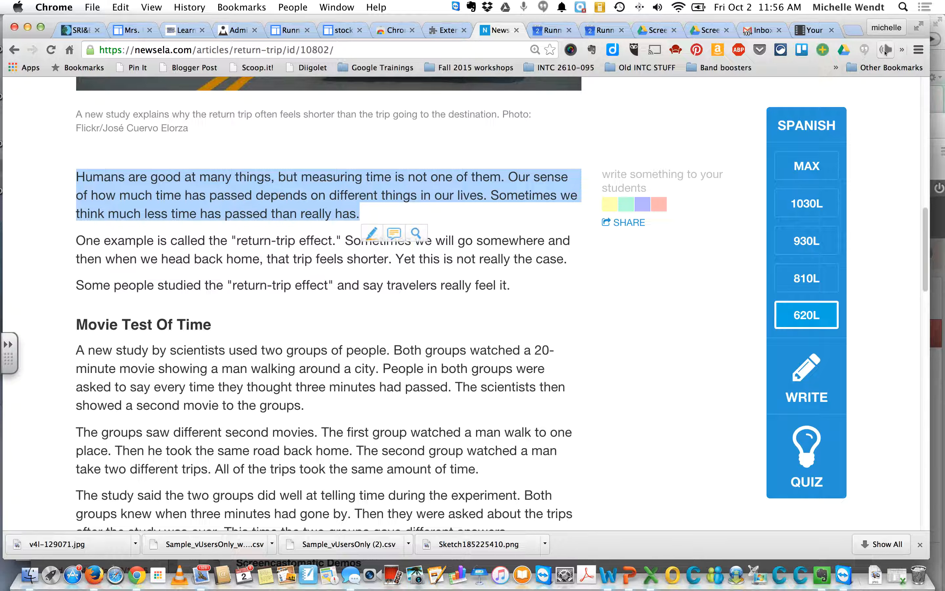
pyautogui.click(886, 50)
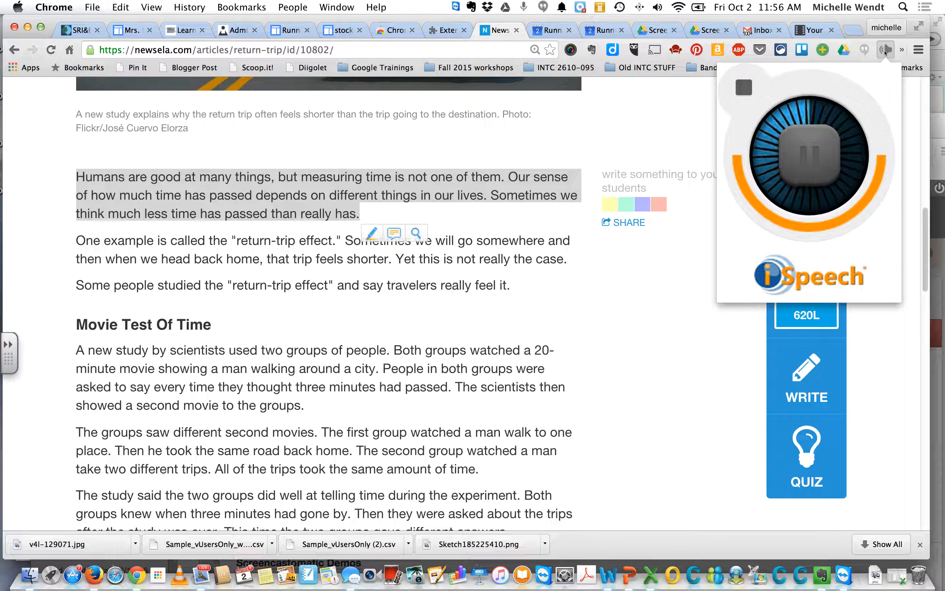
pyautogui.click(809, 153)
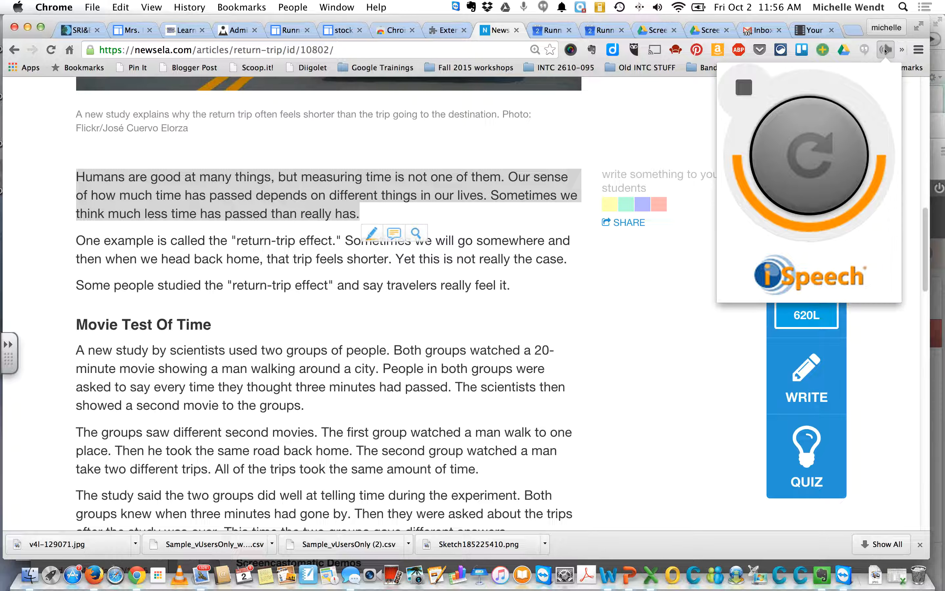
# - Reach the SpeakIt! settings page via the toolbar icon's Options menu
pyautogui.click(886, 50)
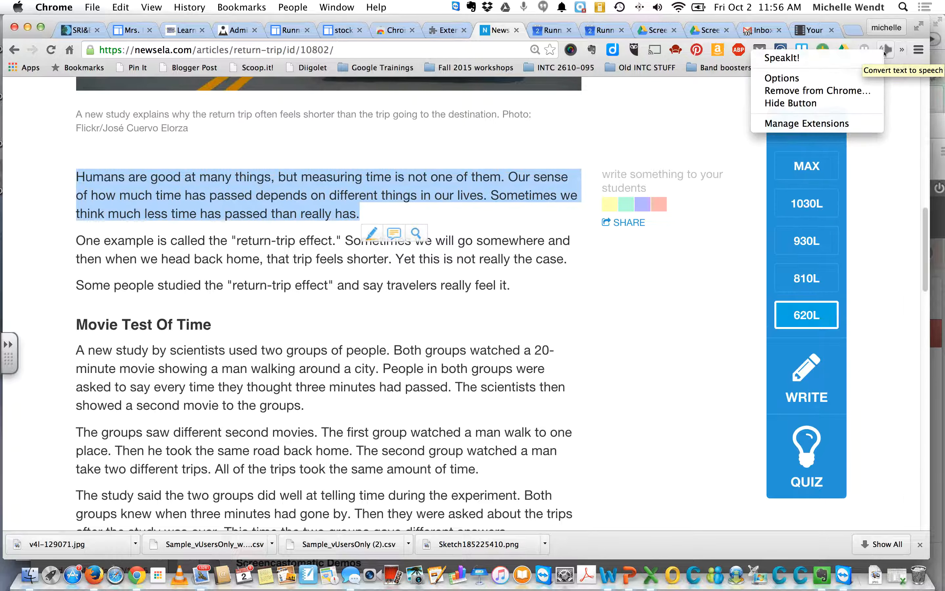
pyautogui.moveTo(782, 78)
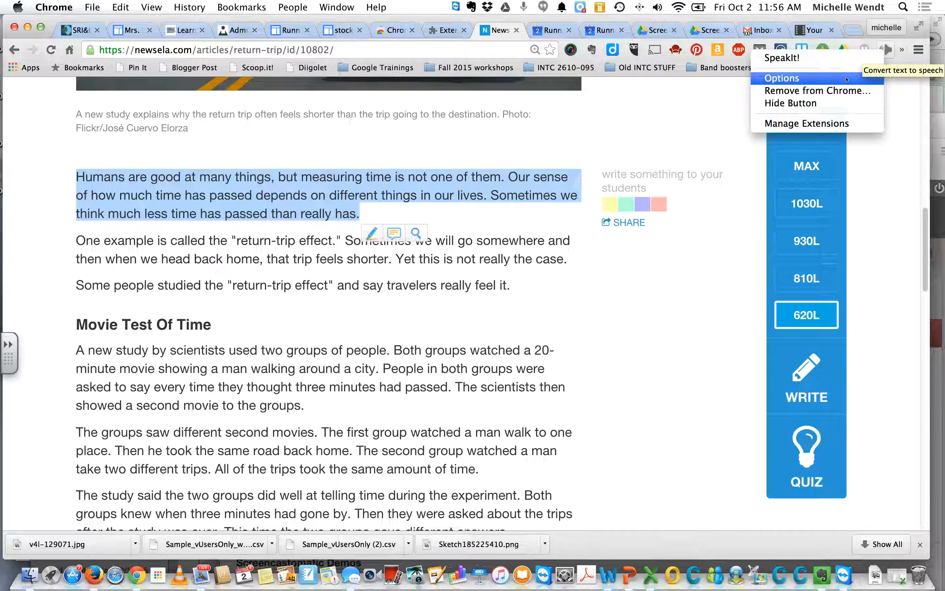
pyautogui.click(781, 78)
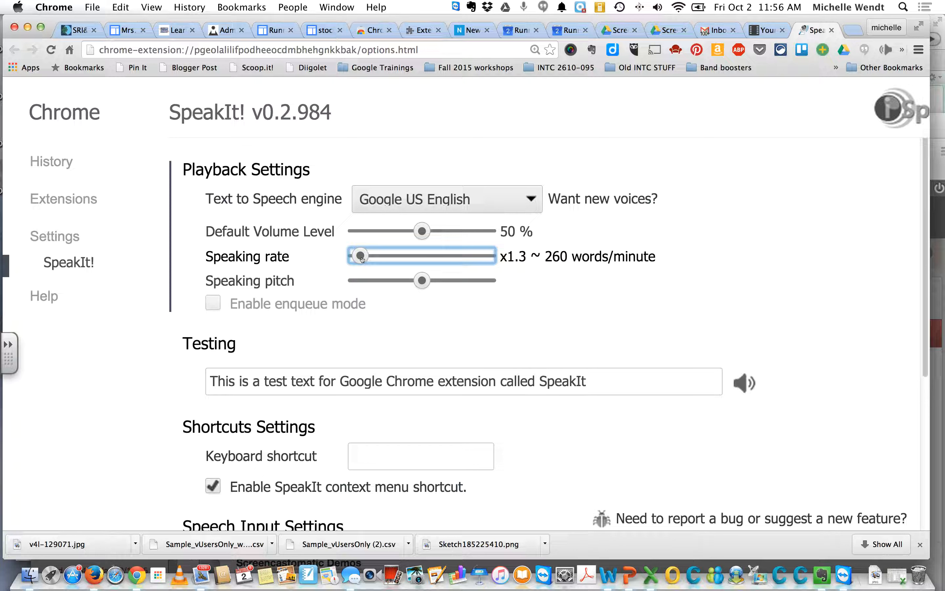
# - Slow the speaking rate to x0.60 and keep the Google US English voice
pyautogui.moveTo(360, 255); pyautogui.dragTo(358, 255)
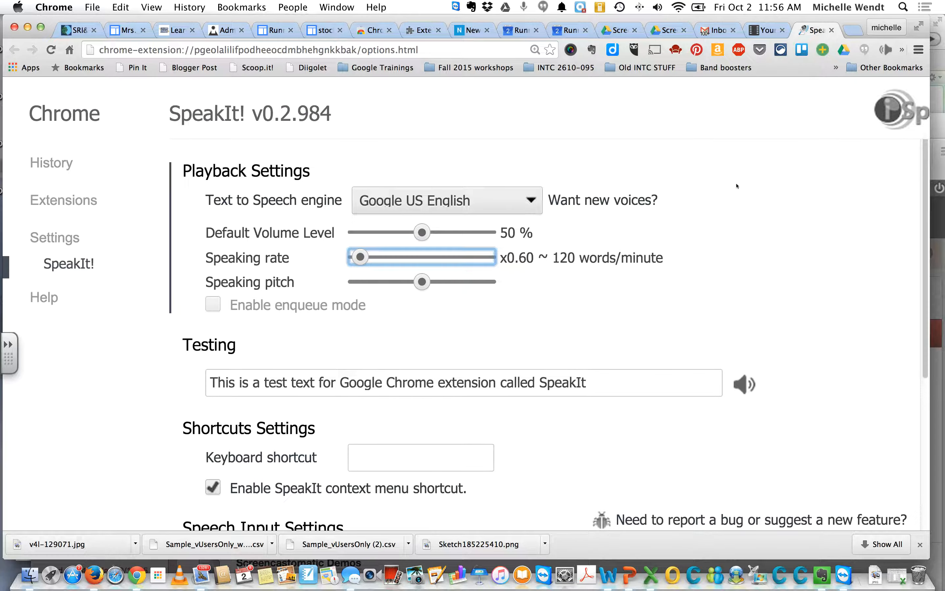
pyautogui.click(446, 200)
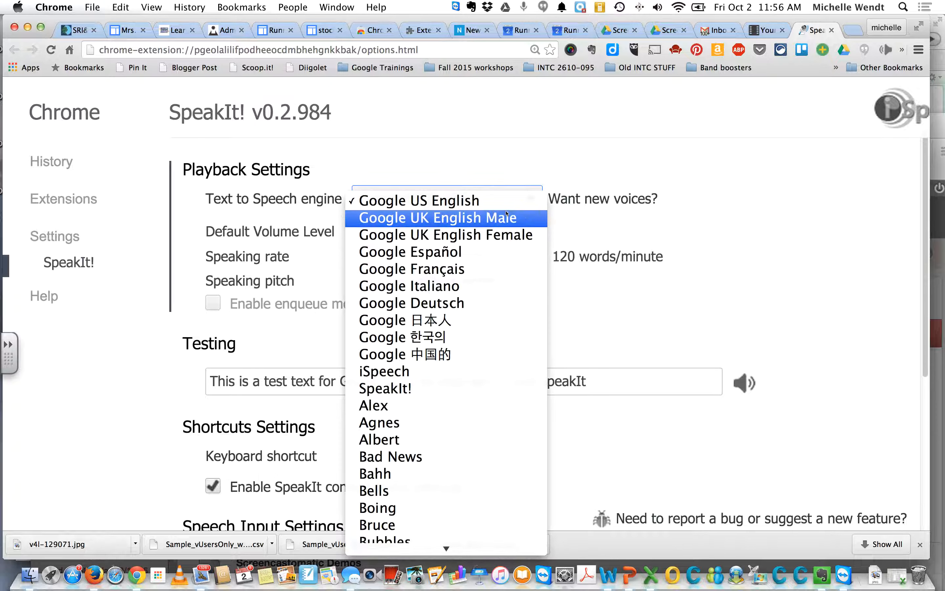
pyautogui.moveTo(507, 400)
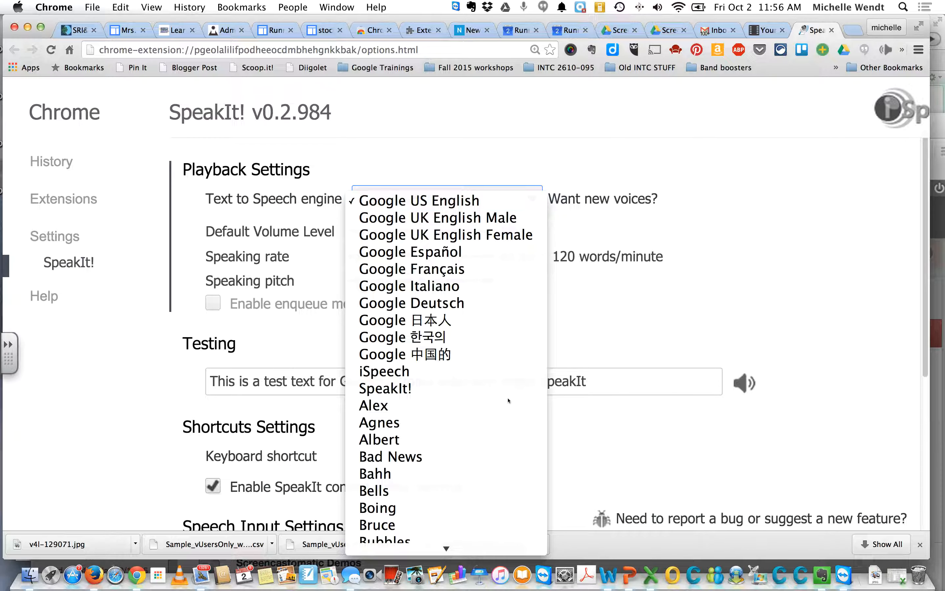
pyautogui.click(418, 200)
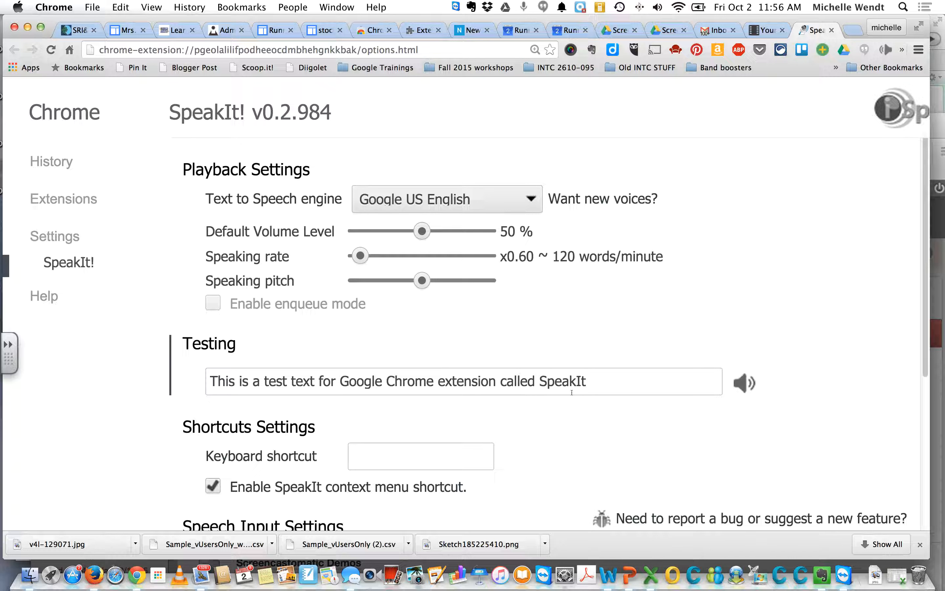
# - Raise the speaking rate to x0.70 and lower the speaking pitch slightly below centre
pyautogui.click(360, 255)
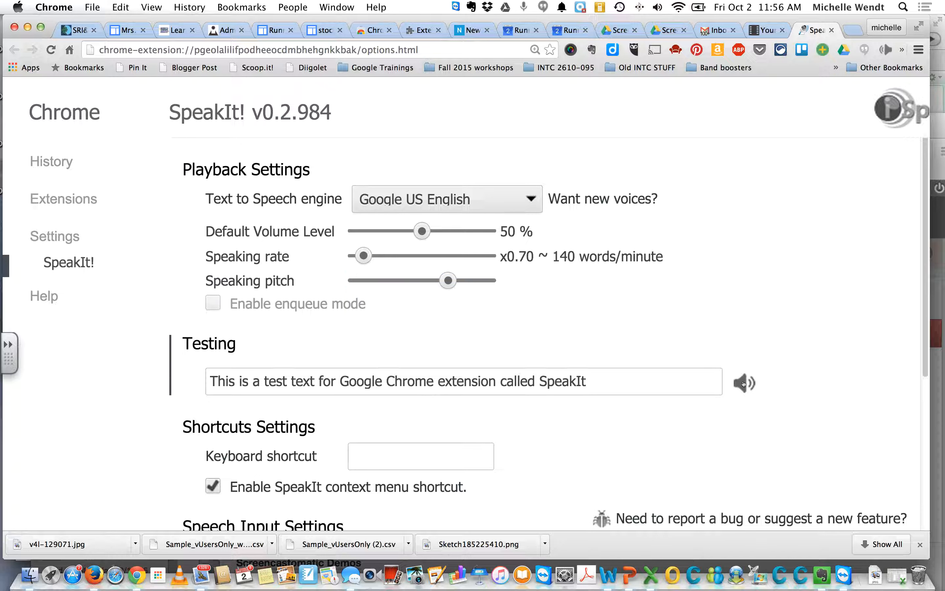
pyautogui.click(447, 280)
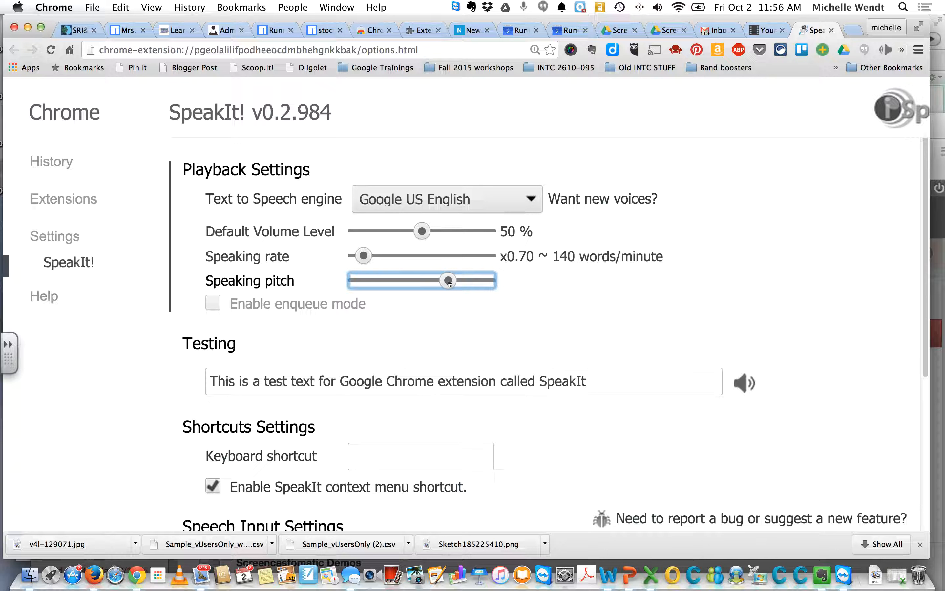
pyautogui.moveTo(447, 280); pyautogui.dragTo(395, 280)
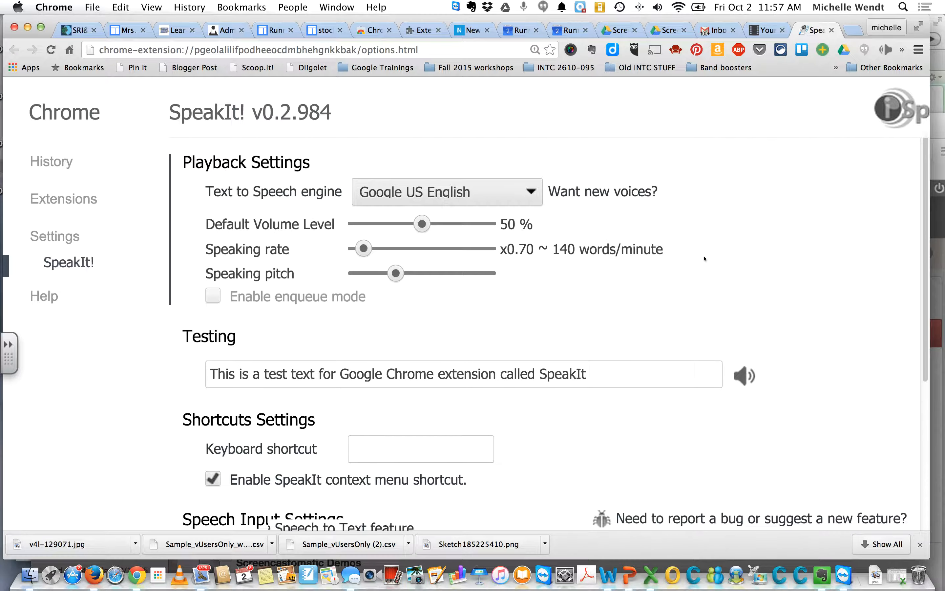
pyautogui.scroll(-3)
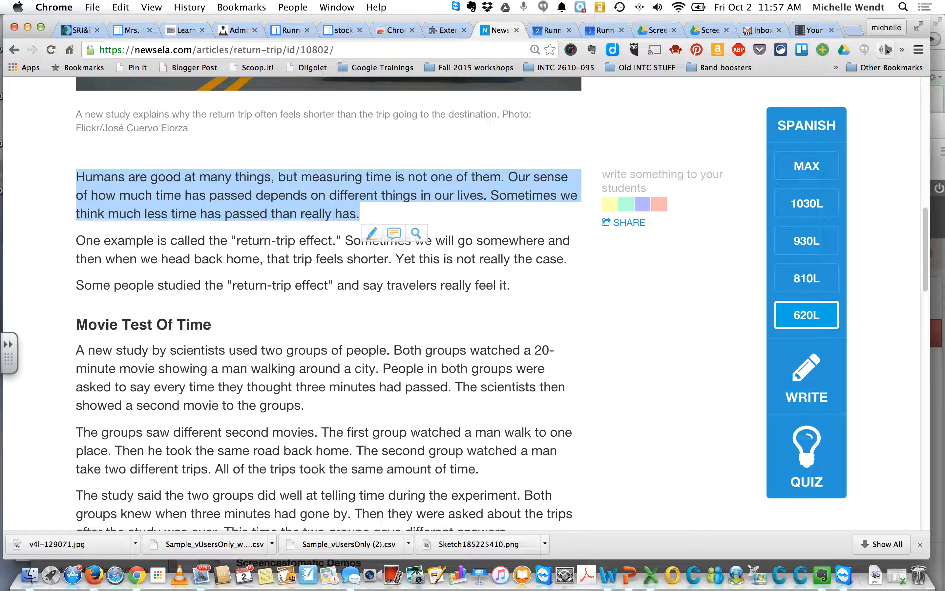
# - Play the highlighted opening paragraph with SpeakIt! using the slower, lower-pitched voice
pyautogui.click(885, 50)
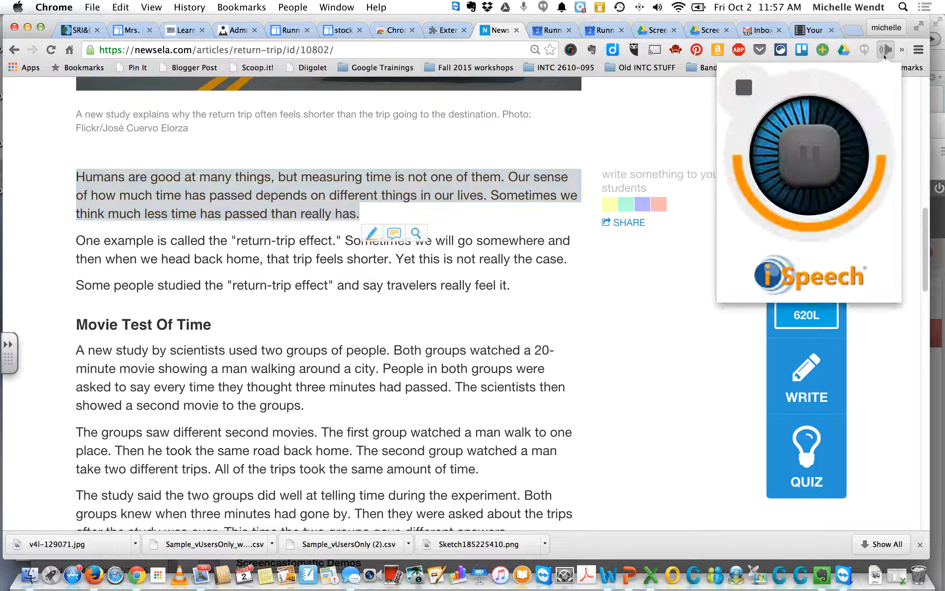